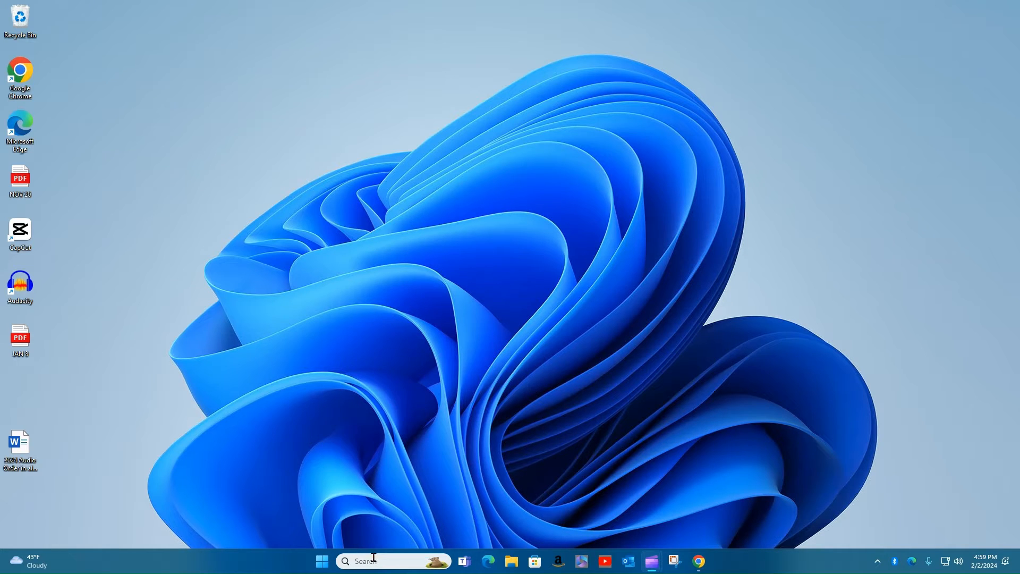
# Search Windows for 'sound' to surface Manage output sound devices
pyautogui.click(390, 560)
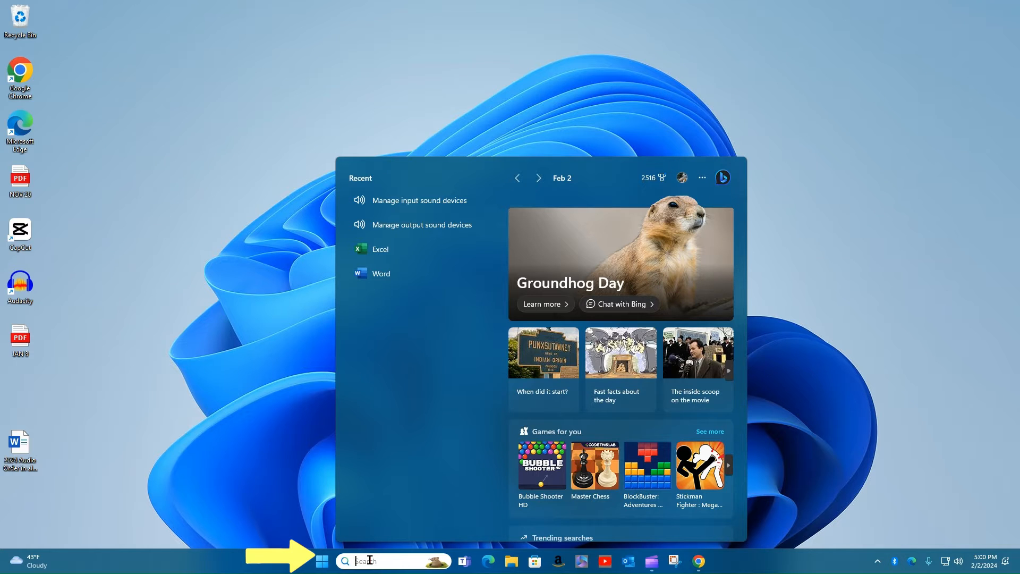
pyautogui.write('p')
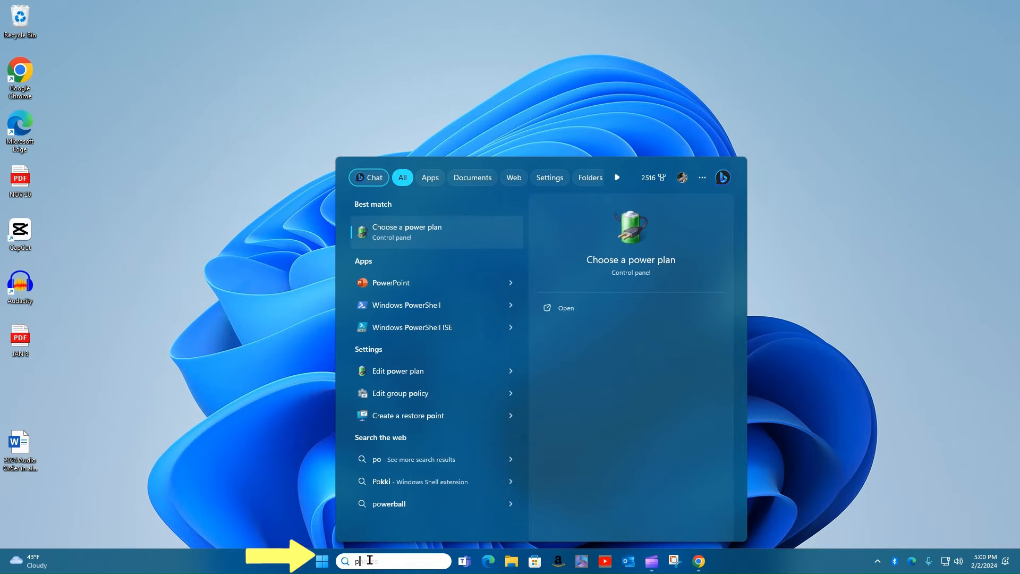
pyautogui.write('sound')
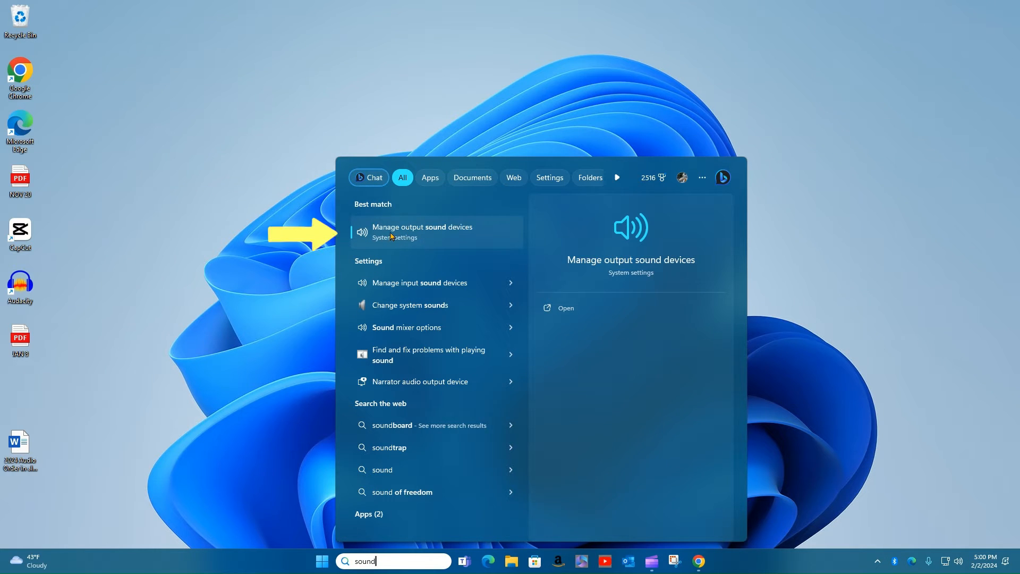
pyautogui.moveTo(423, 235)
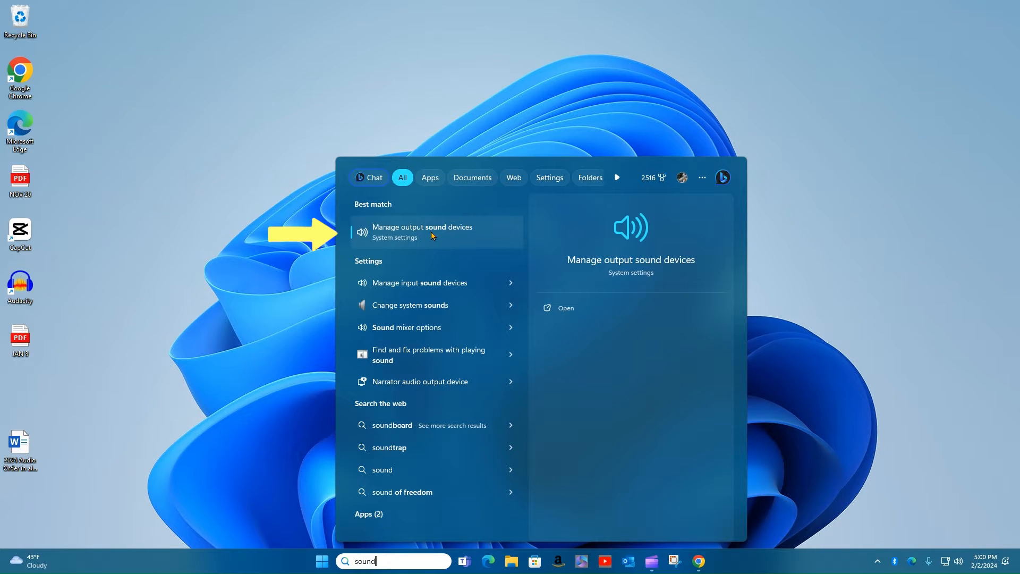
# Open the System > Sound settings page and scroll down to its Advanced section
pyautogui.click(422, 231)
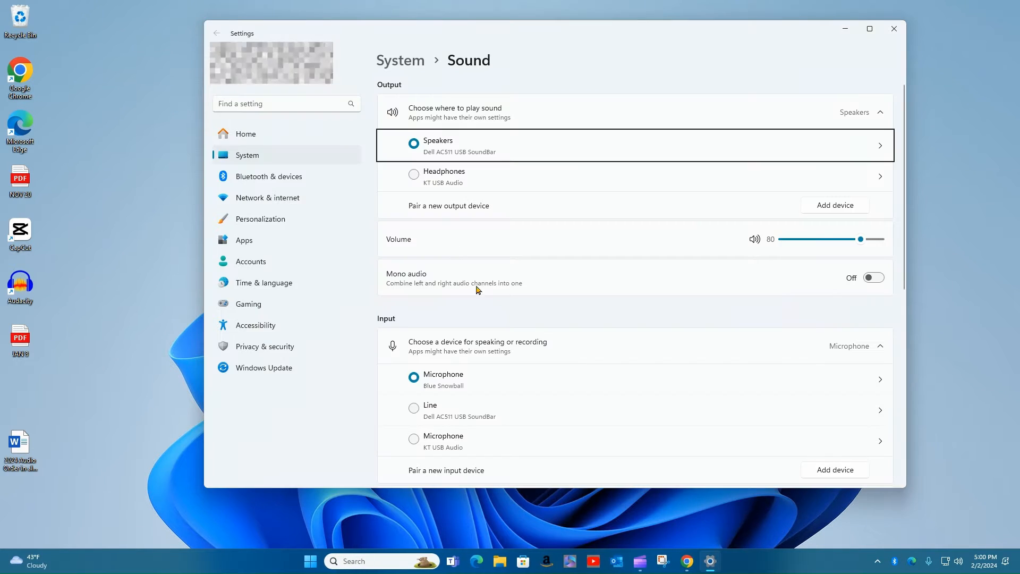
pyautogui.moveTo(446, 209)
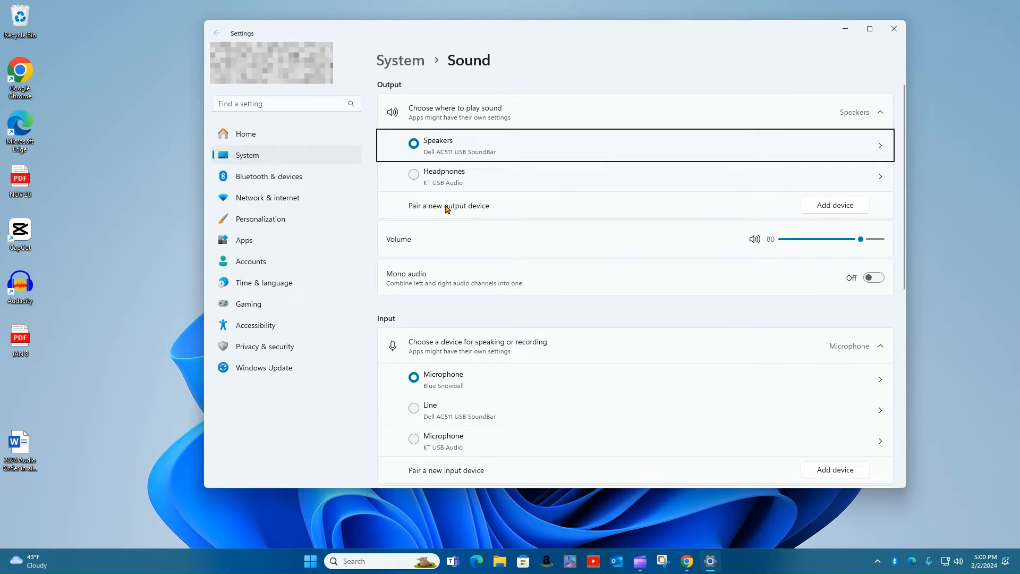
pyautogui.scroll(-3)
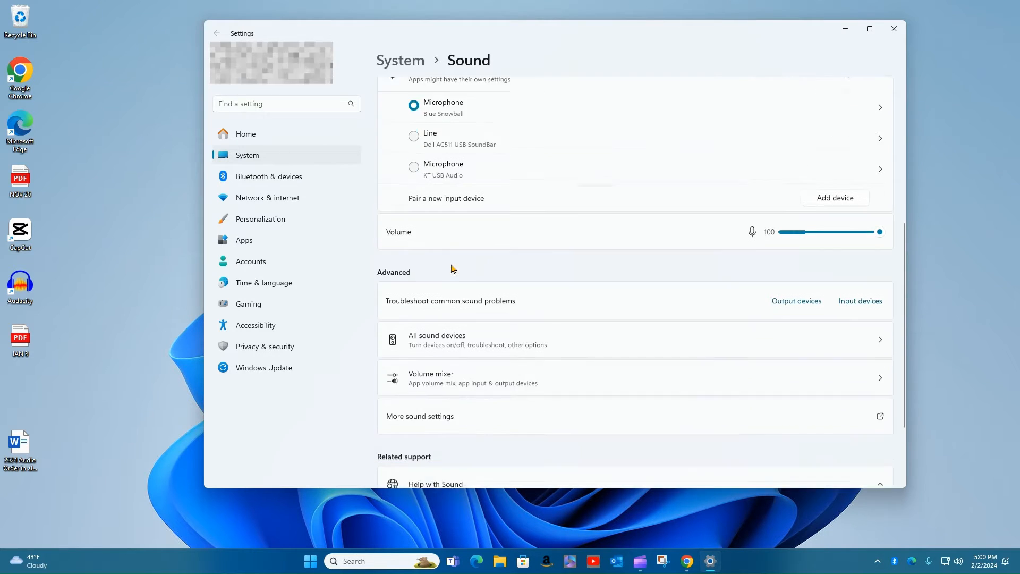
pyautogui.scroll(-3)
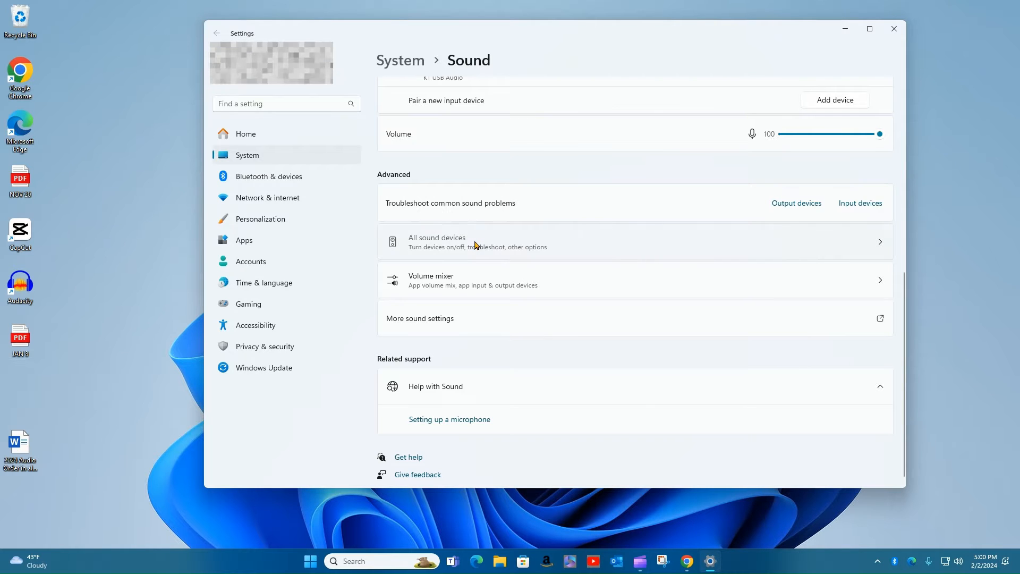
# Show the All sound devices page listing Speakers, Headphones and input devices
pyautogui.click(474, 241)
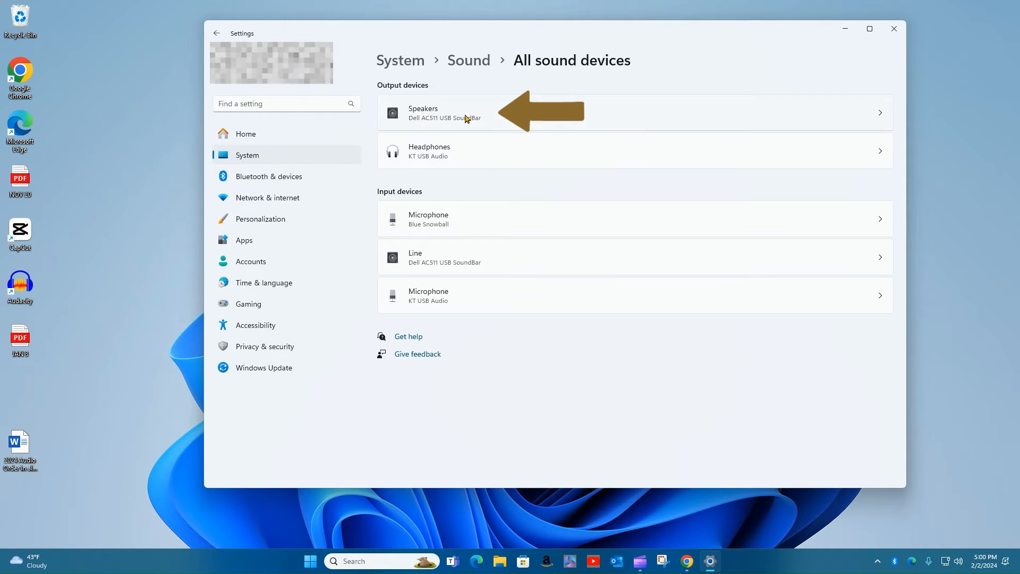
pyautogui.moveTo(454, 124)
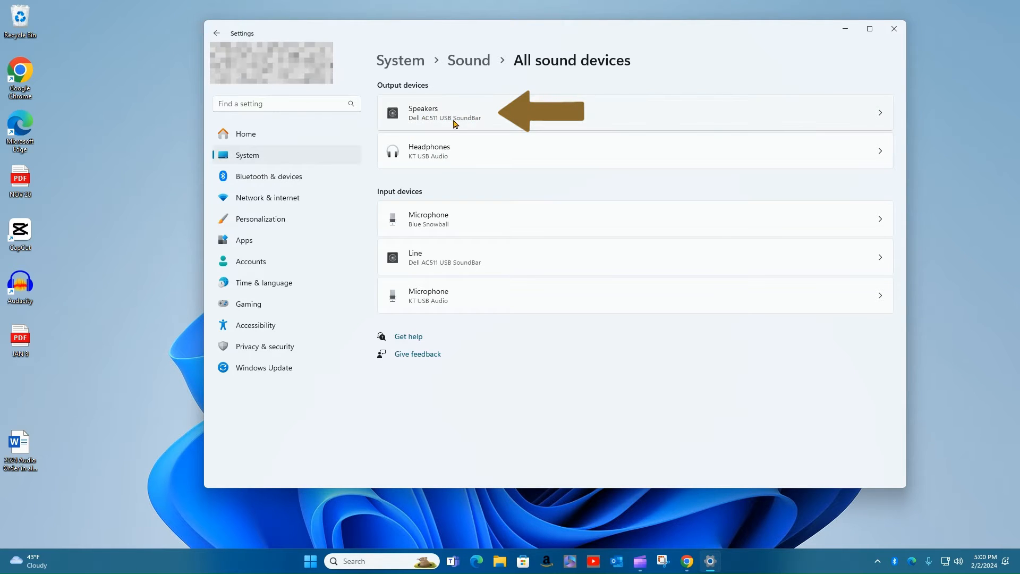
pyautogui.moveTo(484, 133)
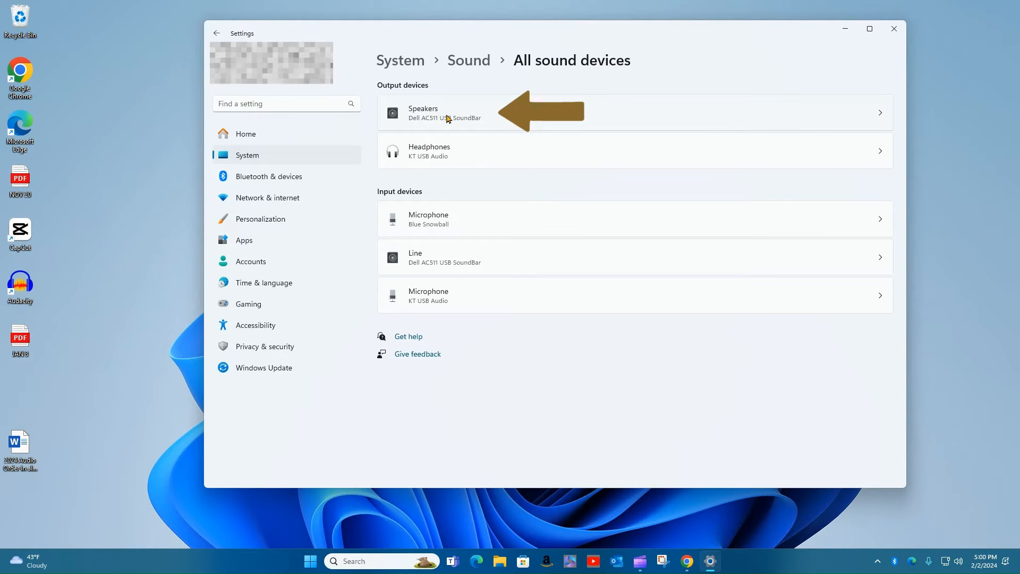
pyautogui.moveTo(427, 187)
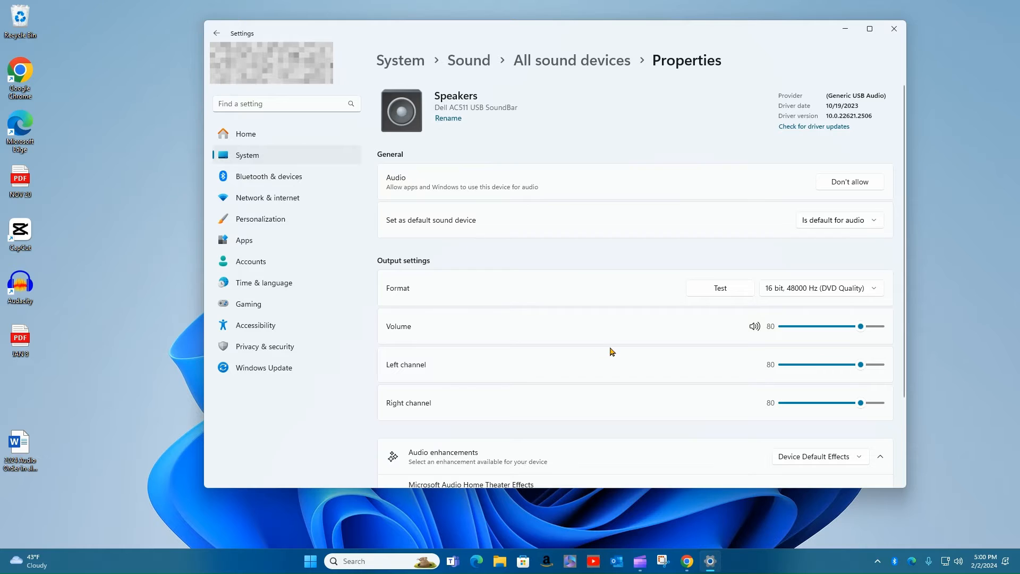
pyautogui.moveTo(589, 244)
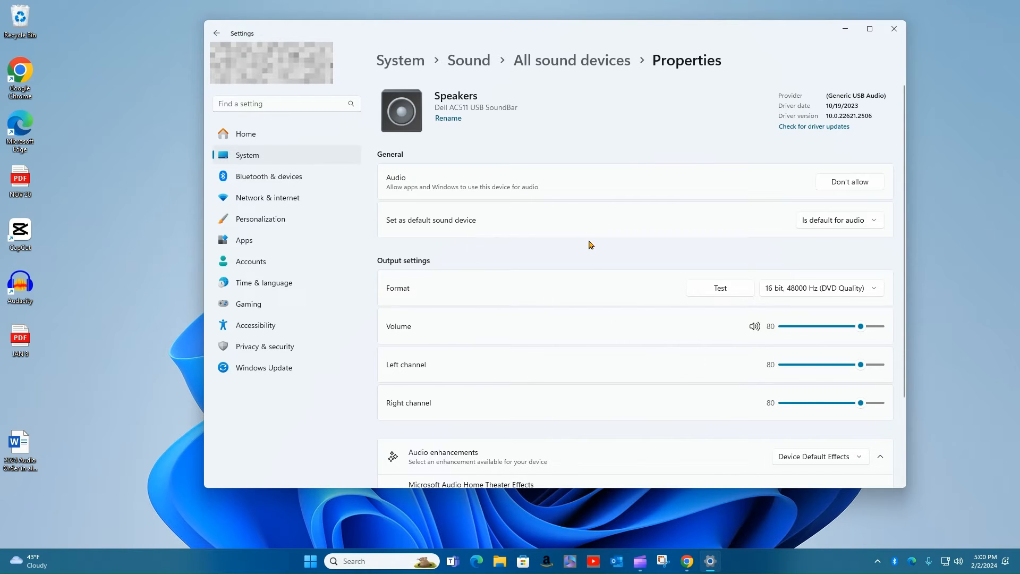
pyautogui.moveTo(592, 310)
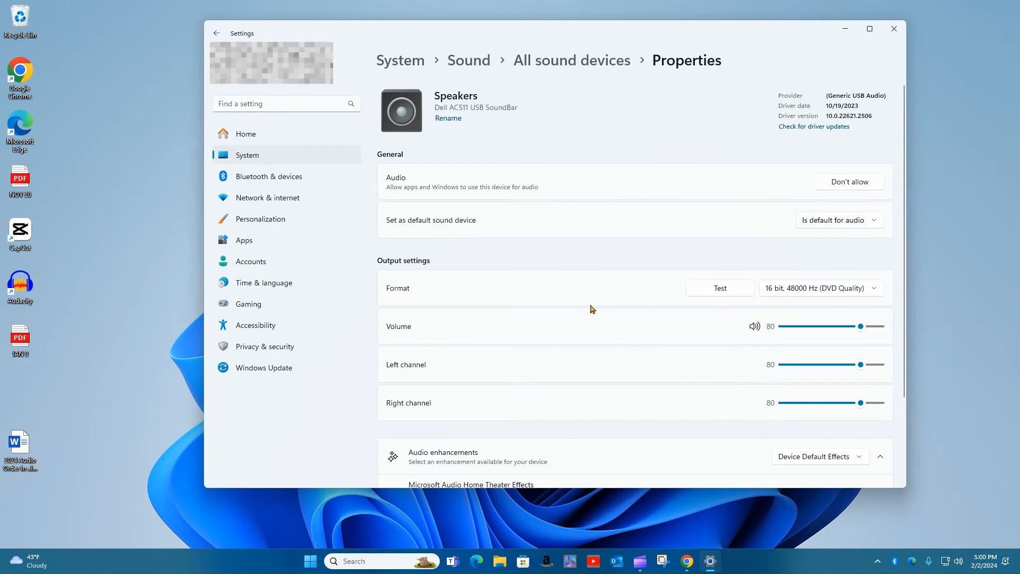
pyautogui.moveTo(659, 258)
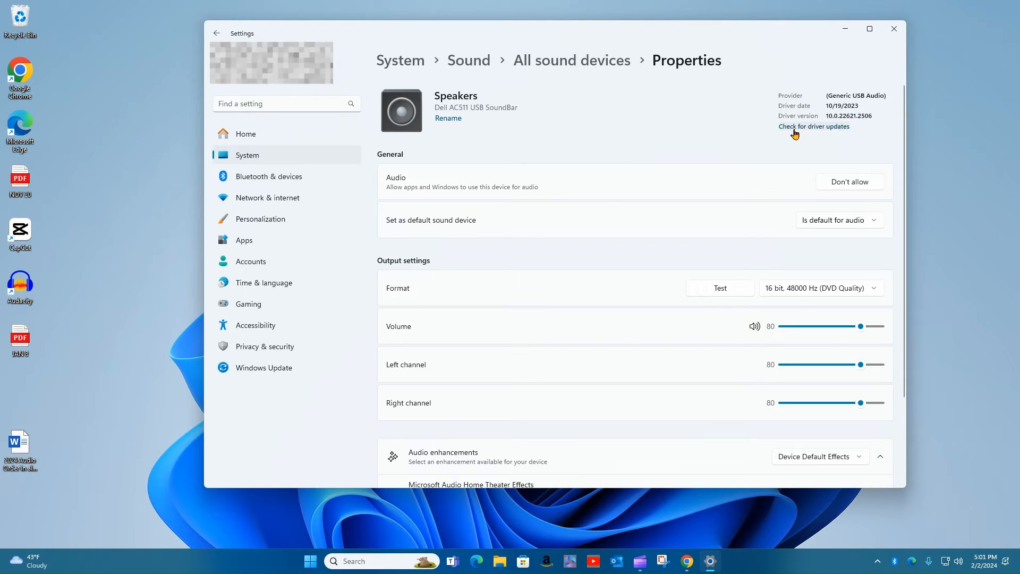
pyautogui.moveTo(759, 148)
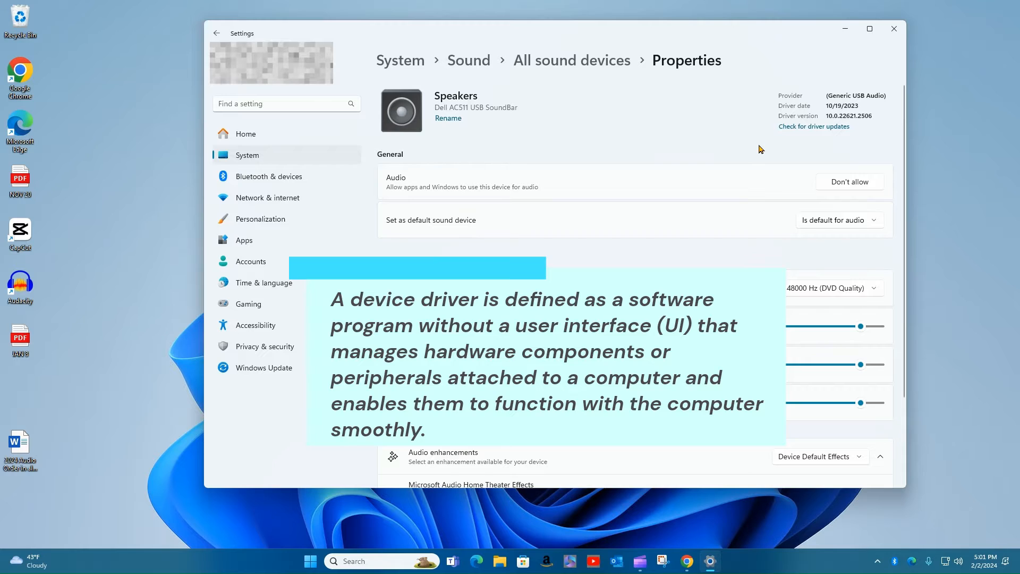
pyautogui.moveTo(785, 140)
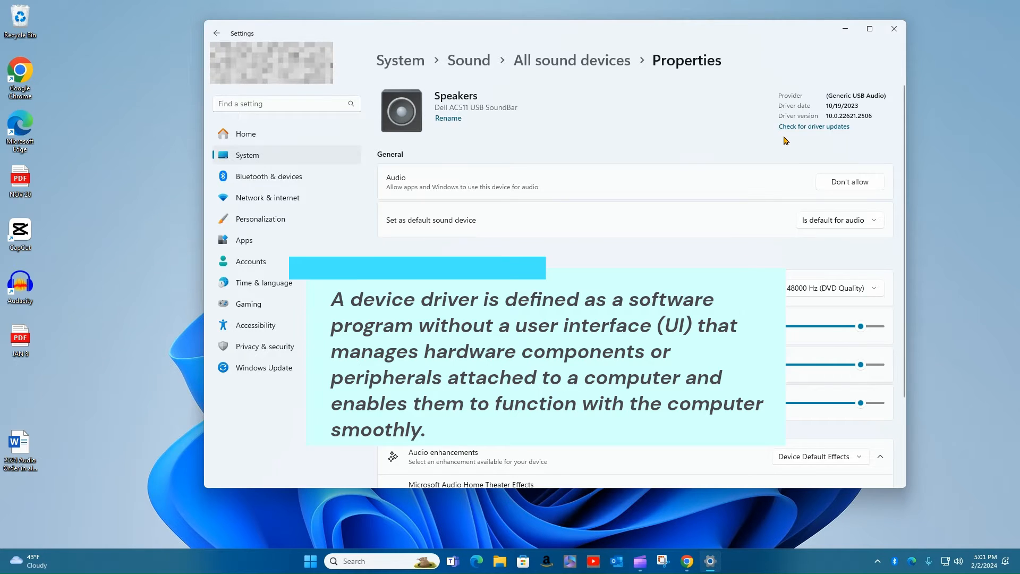
pyautogui.moveTo(823, 112)
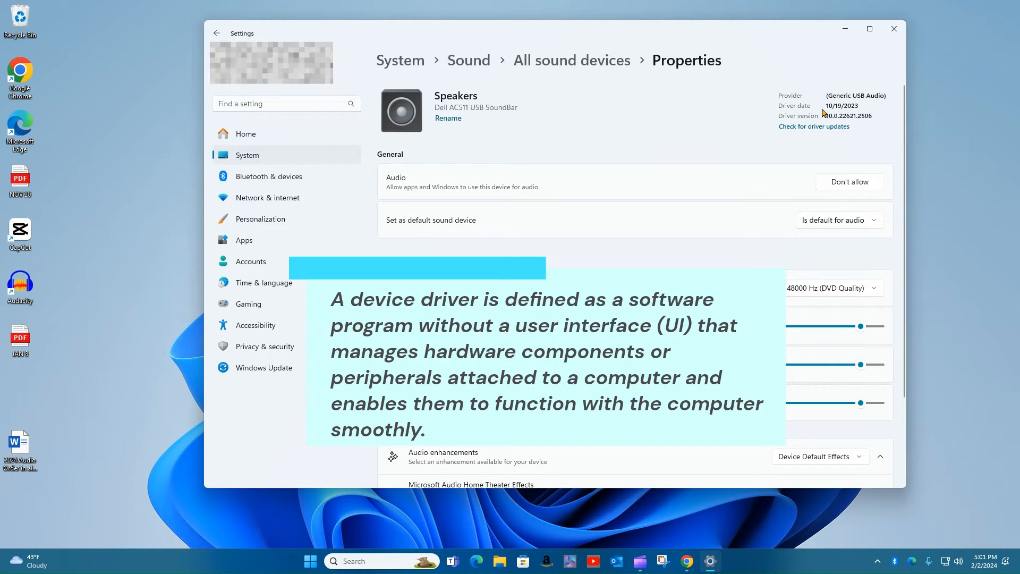
pyautogui.moveTo(813, 126)
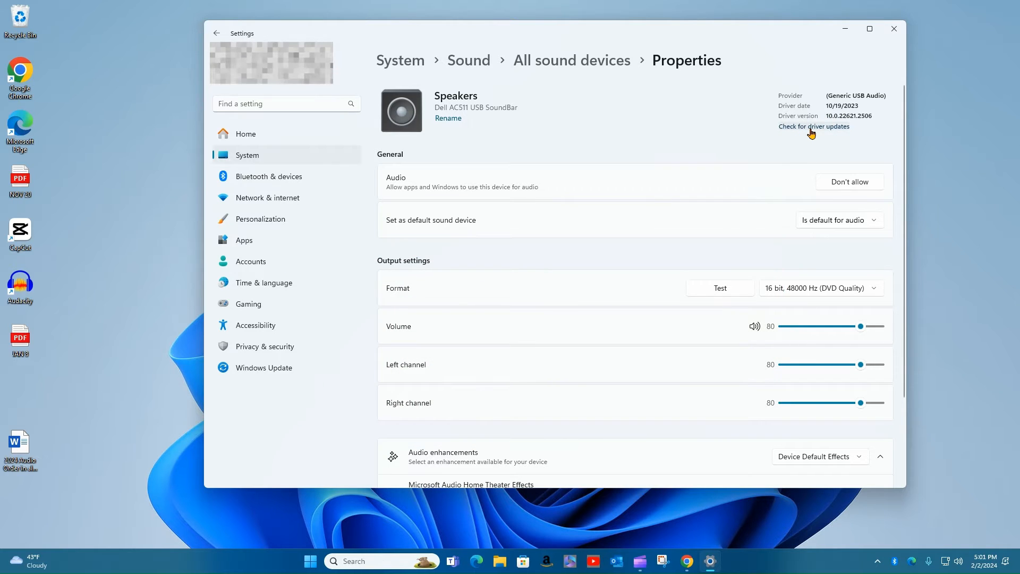
pyautogui.moveTo(799, 133)
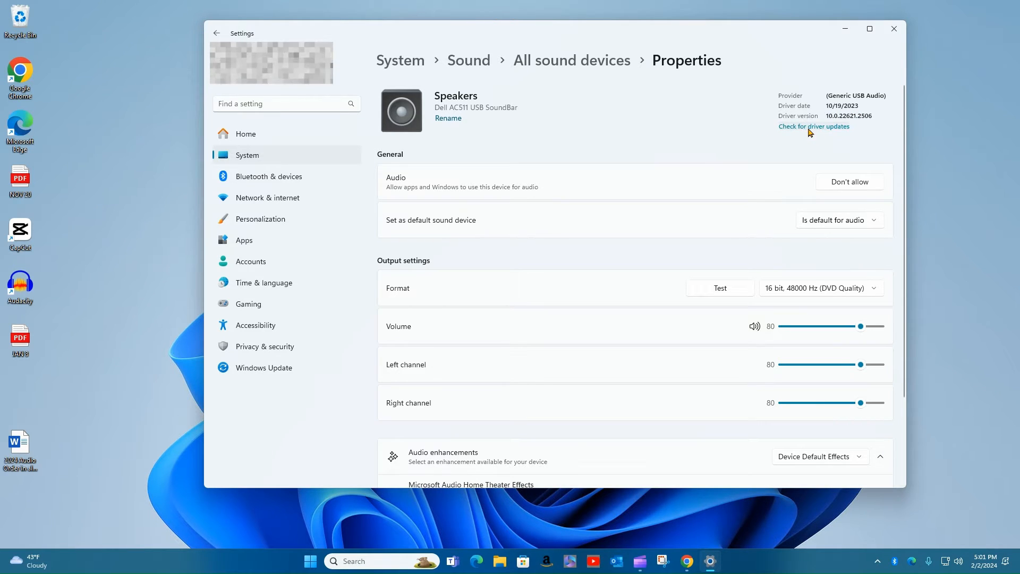
# Check for soundbar driver updates through Windows Update
pyautogui.click(264, 367)
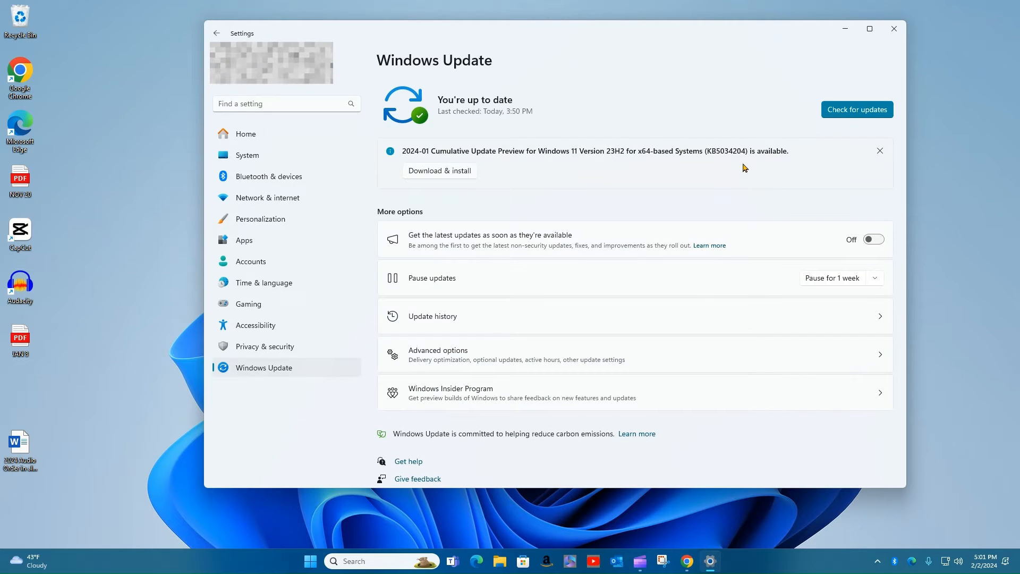
pyautogui.moveTo(719, 187)
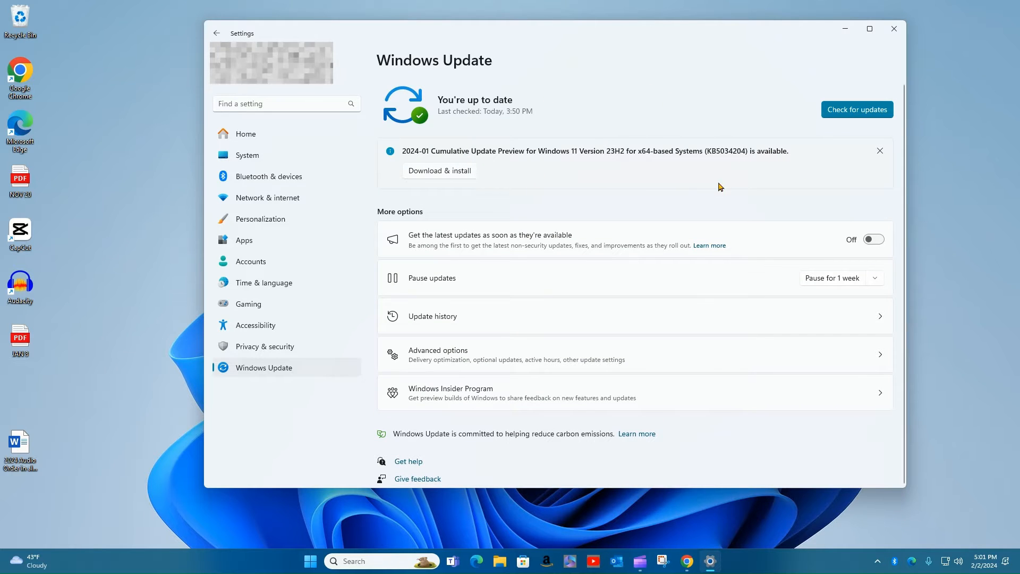
pyautogui.moveTo(566, 182)
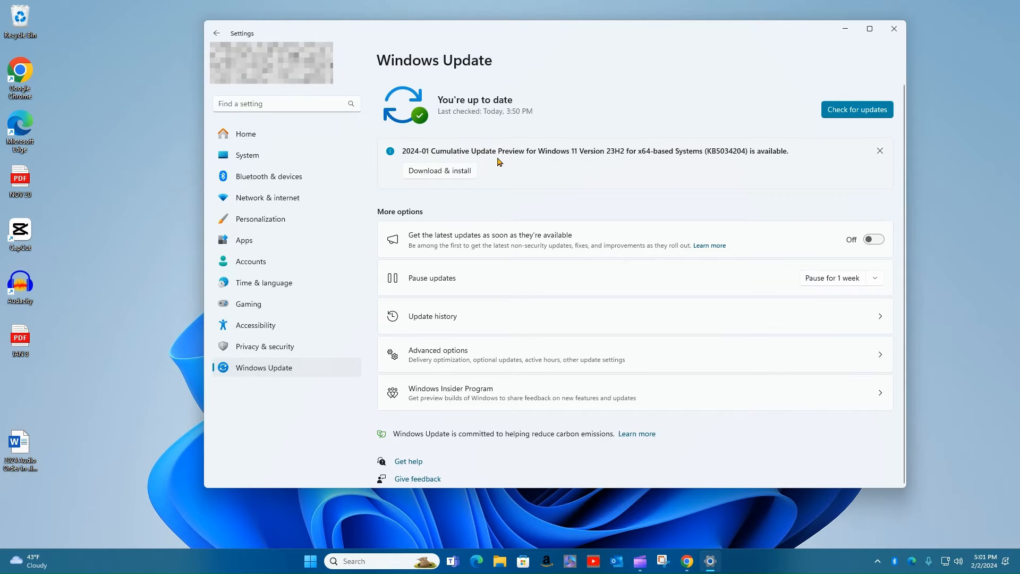
pyautogui.moveTo(495, 168)
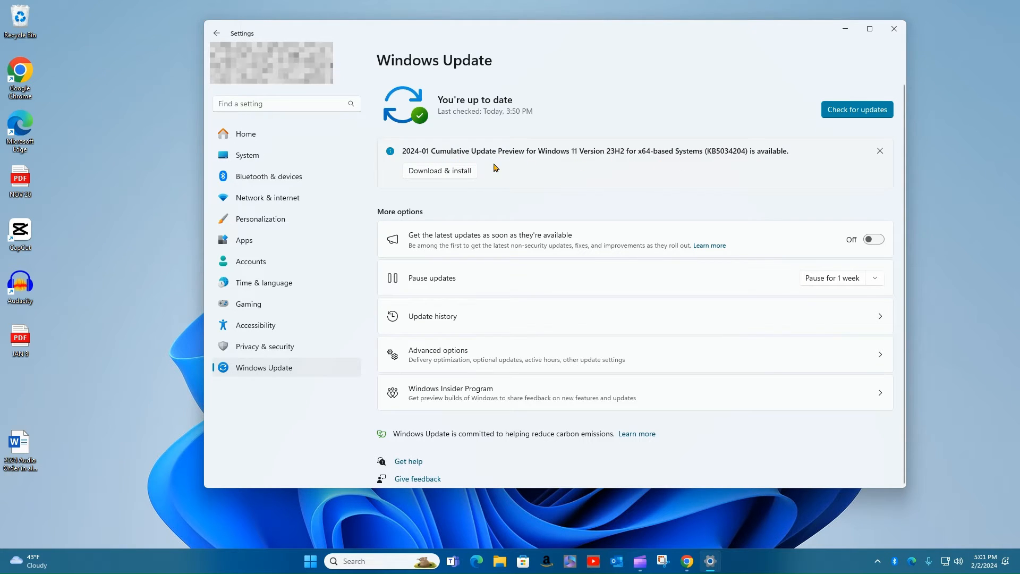
pyautogui.moveTo(566, 173)
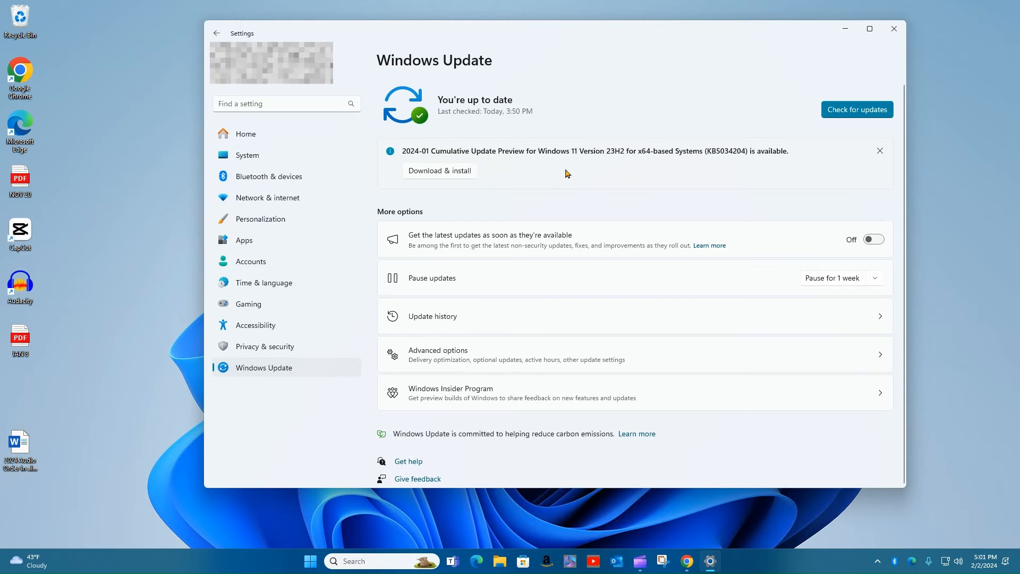
pyautogui.moveTo(592, 170)
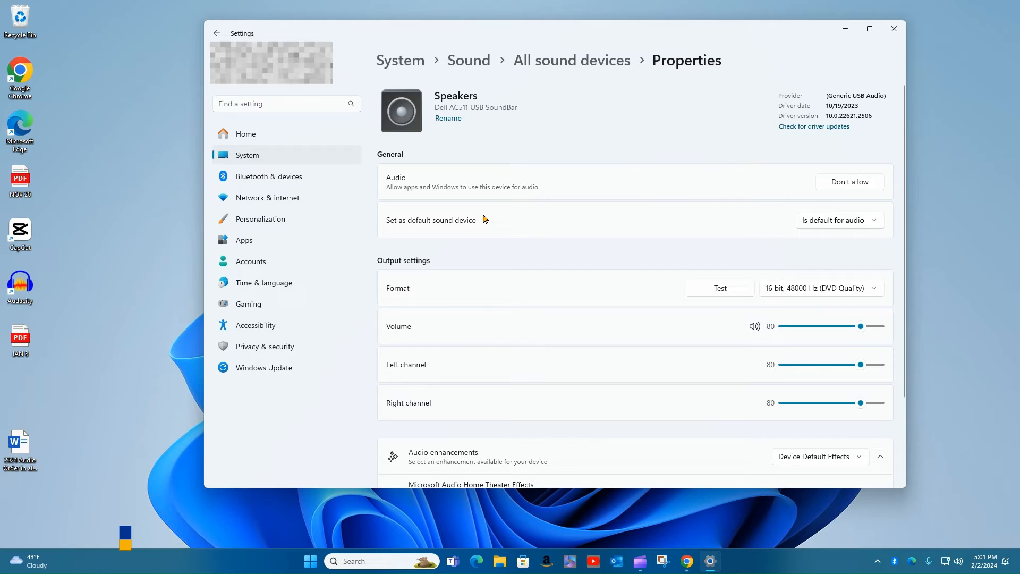
# Set the soundbar speakers' Spatial sound to Windows Sonic for Headphones
pyautogui.scroll(-3)
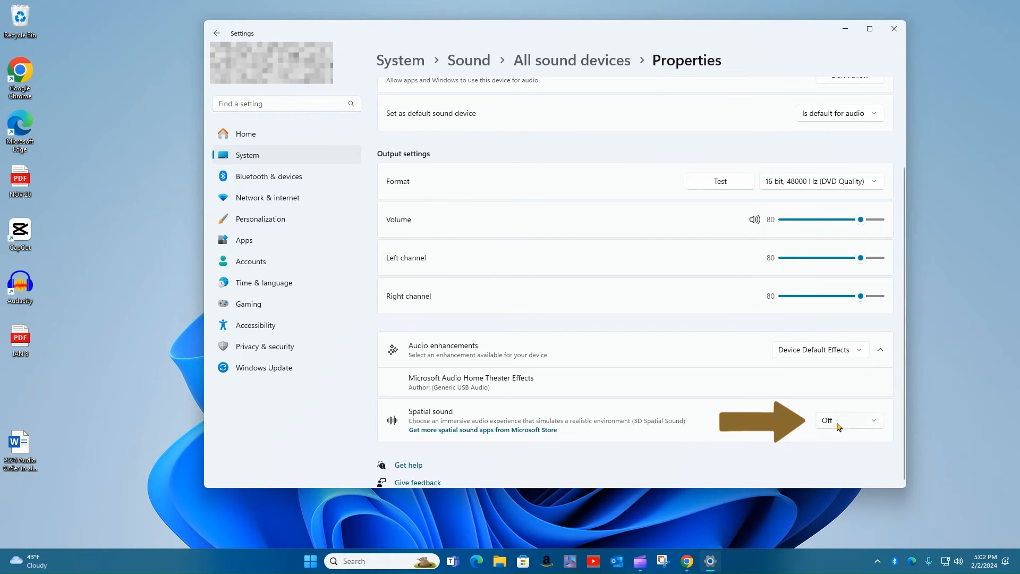
pyautogui.moveTo(478, 426)
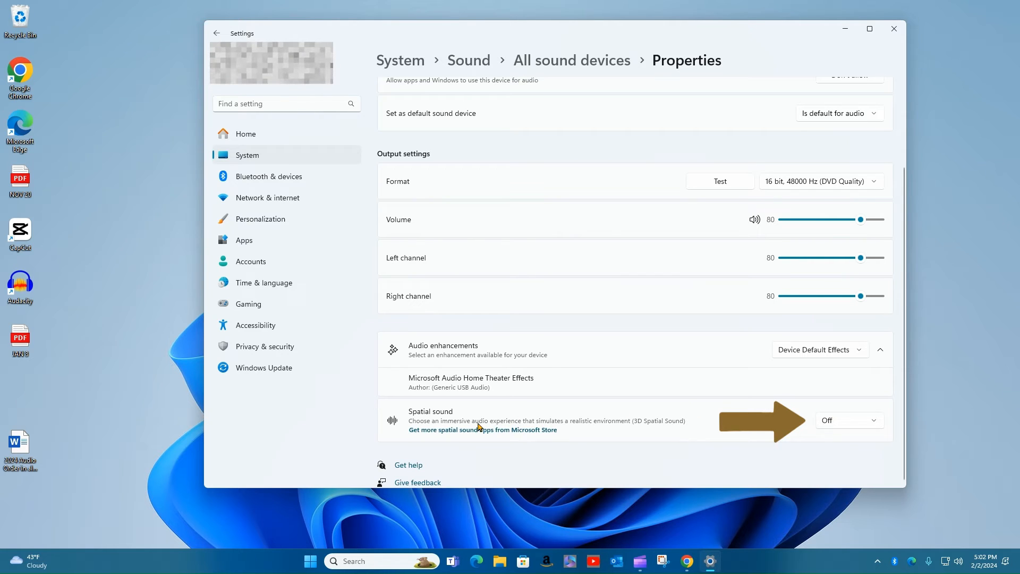
pyautogui.click(849, 420)
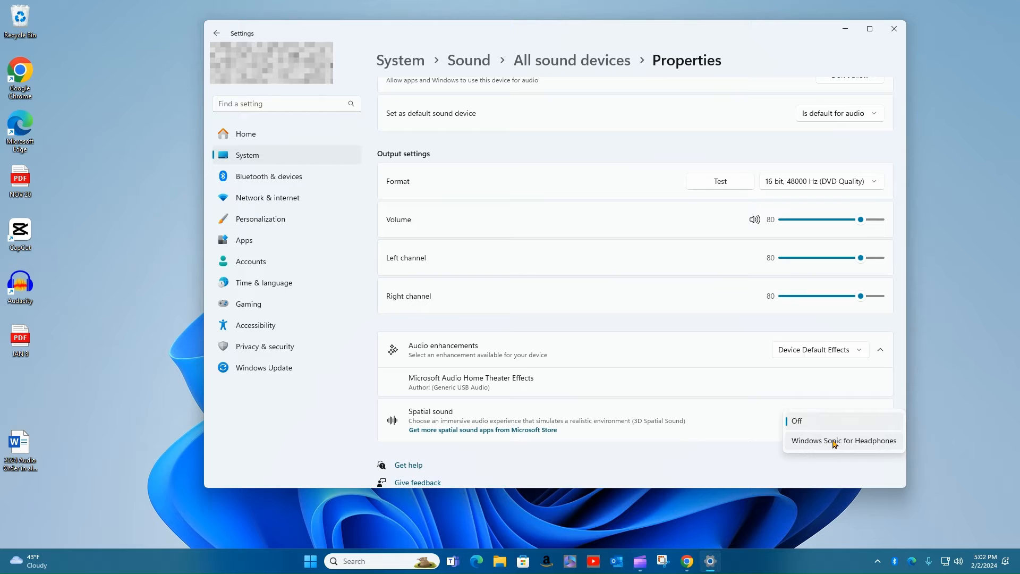
pyautogui.moveTo(852, 436)
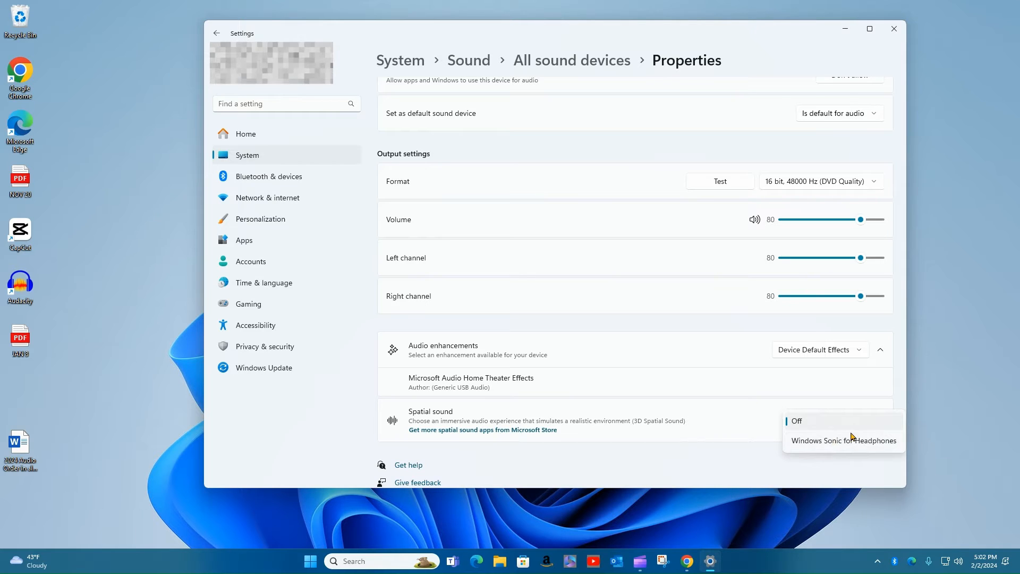
pyautogui.moveTo(843, 441)
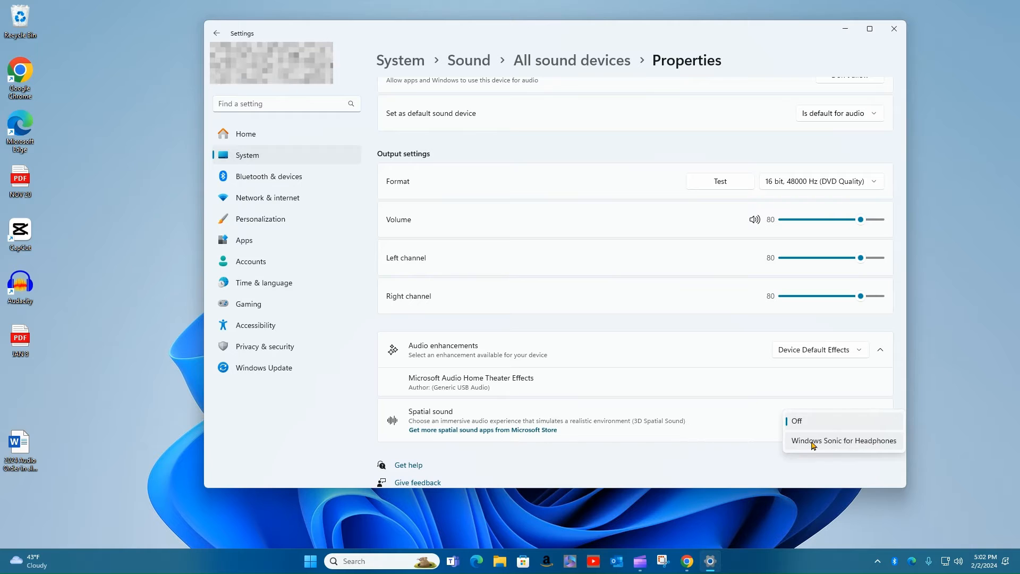
pyautogui.click(843, 440)
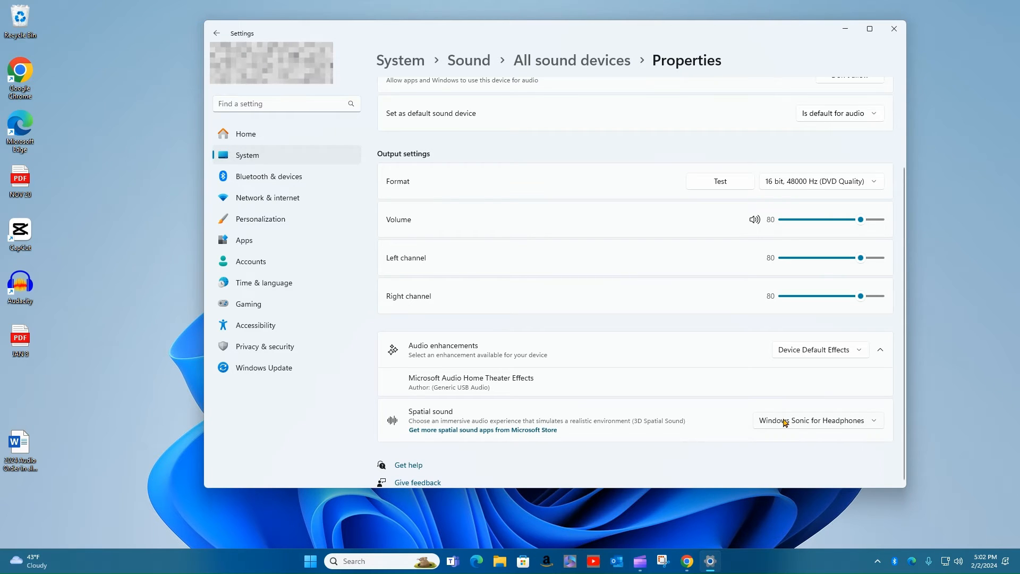
pyautogui.moveTo(259, 432)
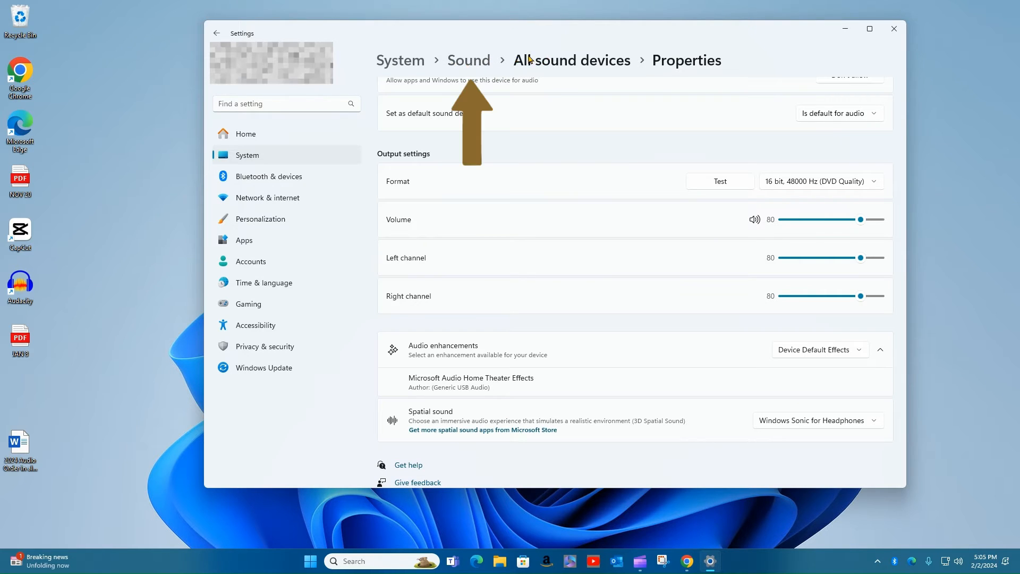
pyautogui.moveTo(501, 61)
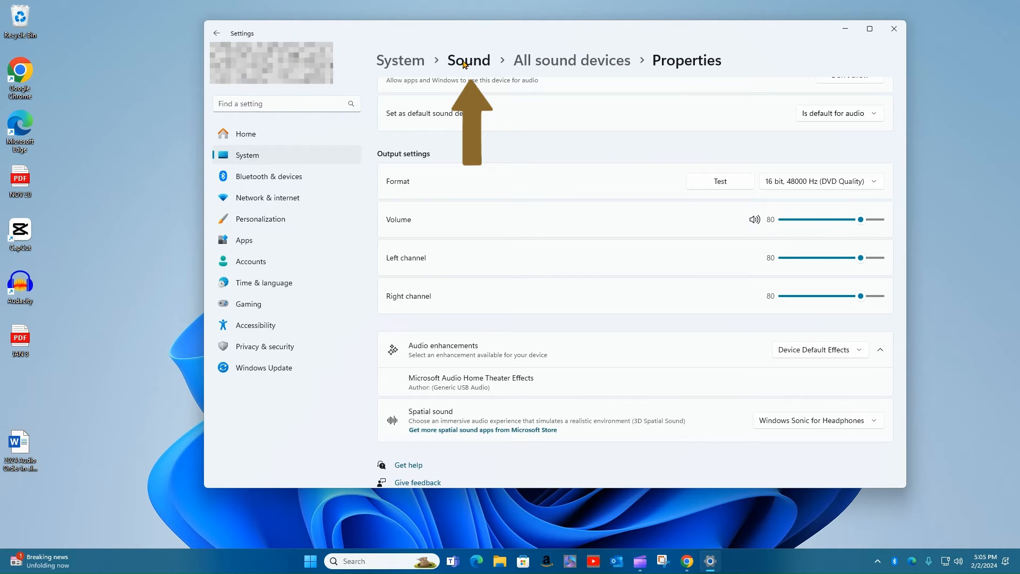
# Return to the Sound page and open the classic Sound dialog via More sound settings
pyautogui.click(469, 60)
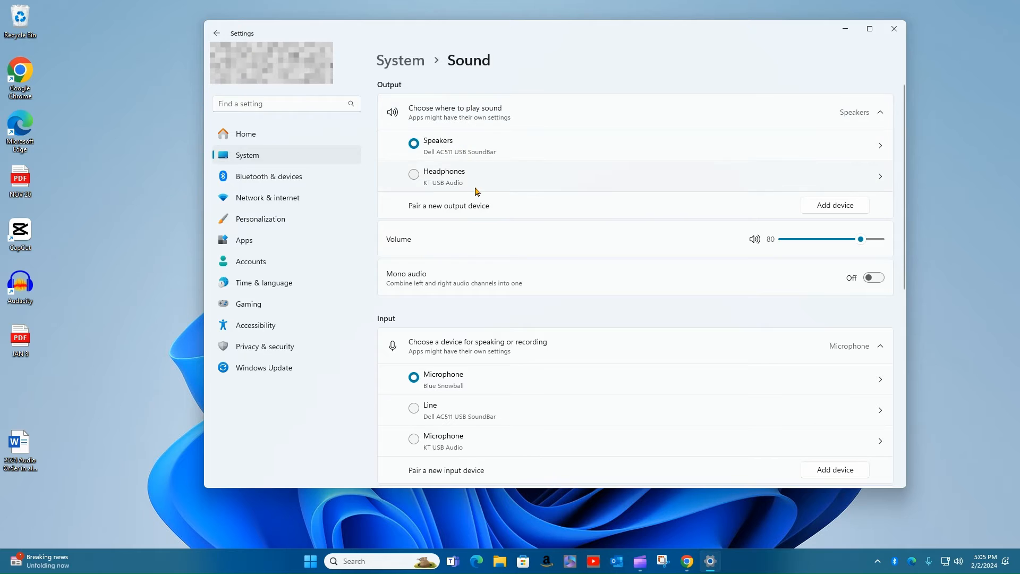
pyautogui.scroll(-3)
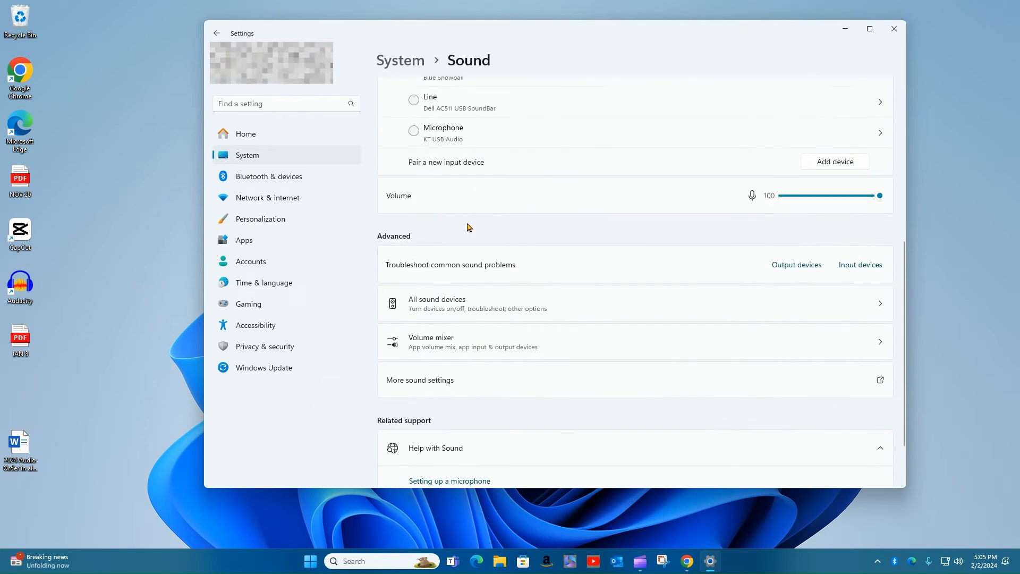
pyautogui.scroll(-3)
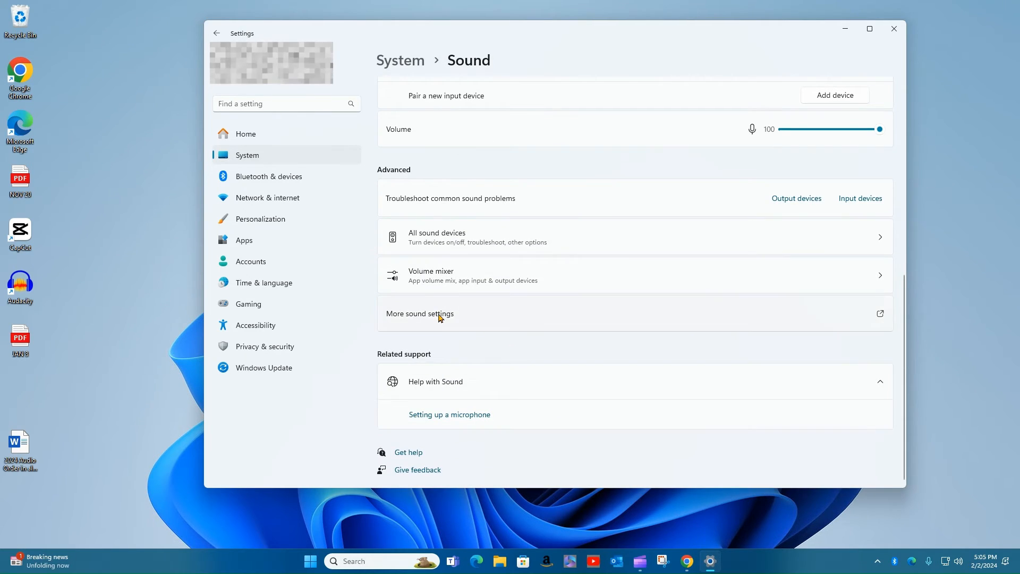
pyautogui.click(420, 313)
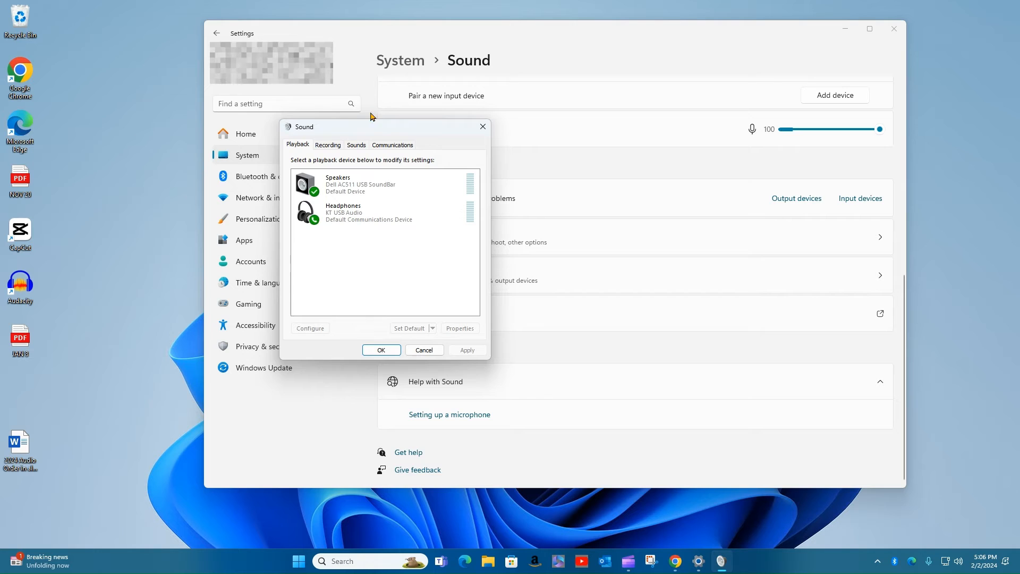
pyautogui.moveTo(330, 177)
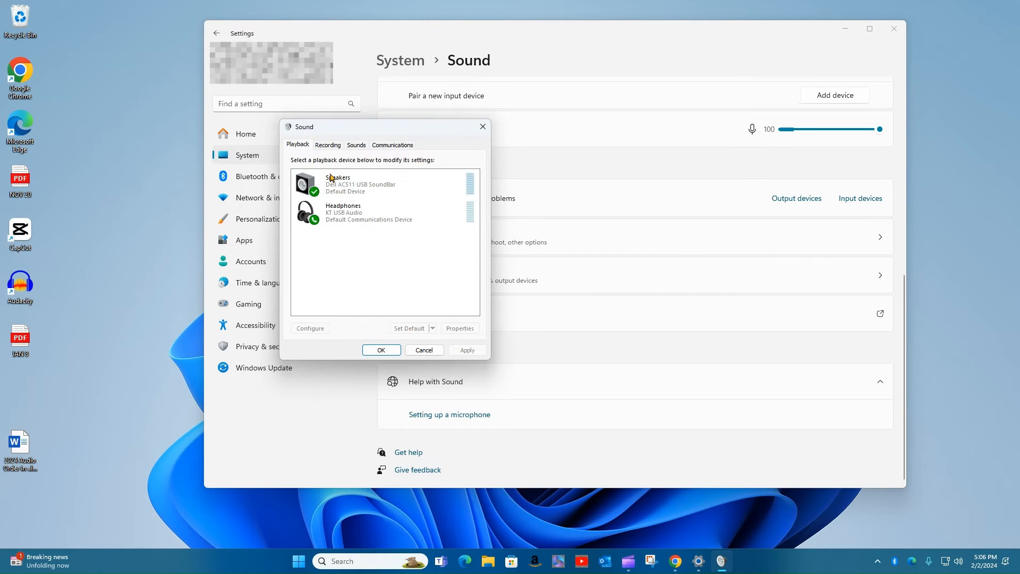
# Open Properties for Speakers (Dell AC511 USB SoundBar) on the Playback tab
pyautogui.click(361, 184)
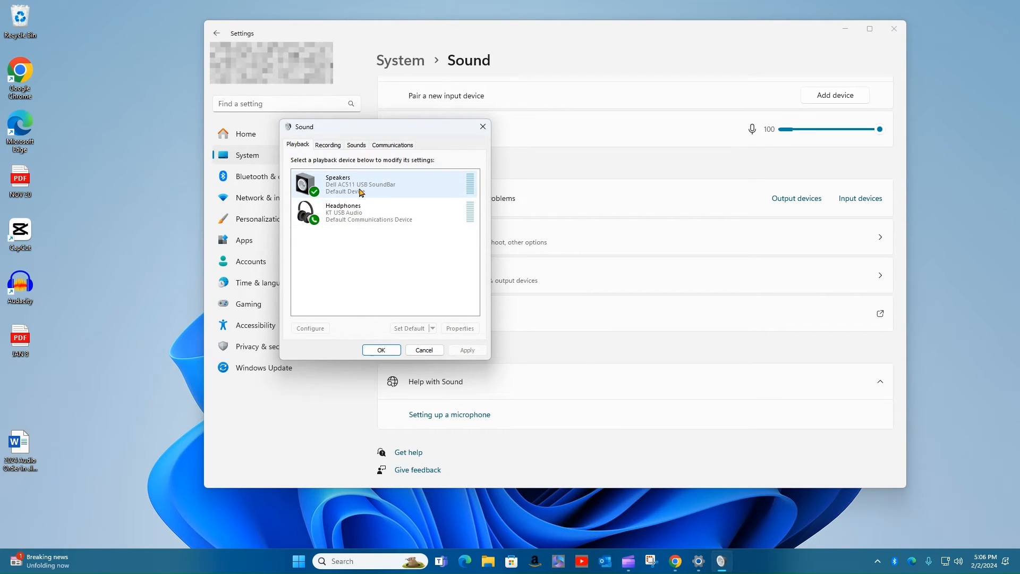
pyautogui.click(368, 212)
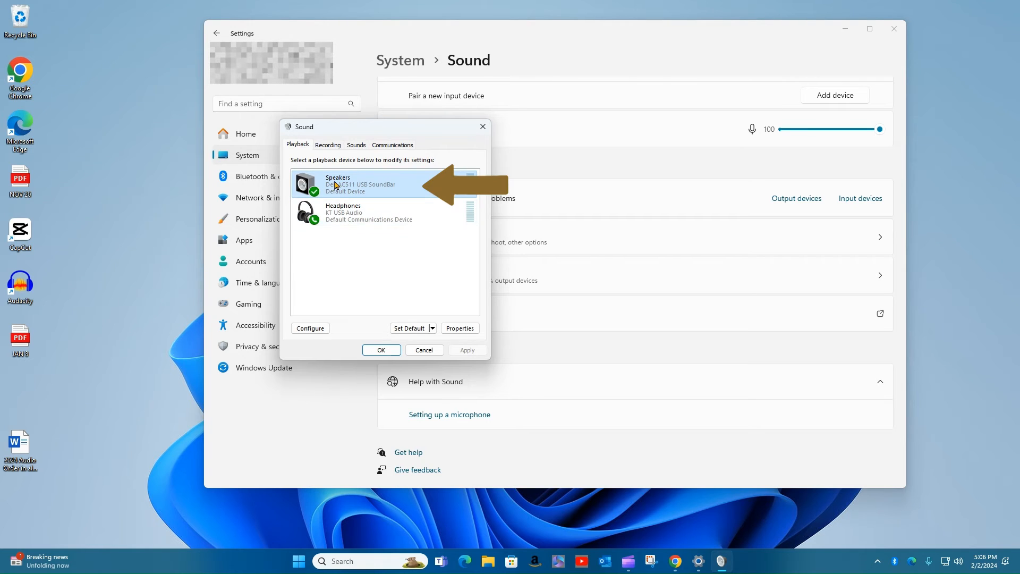
pyautogui.moveTo(345, 187)
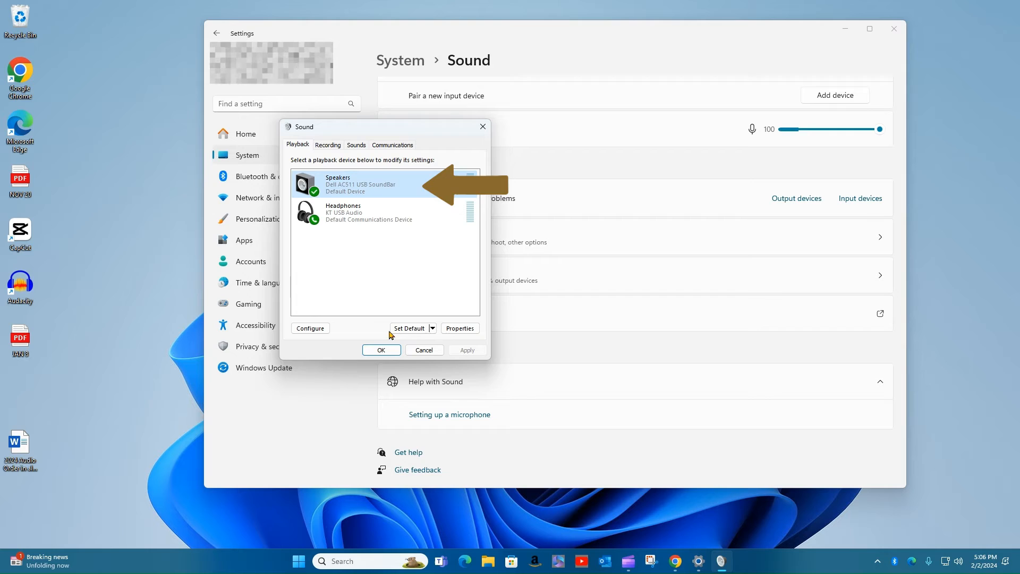
pyautogui.click(459, 328)
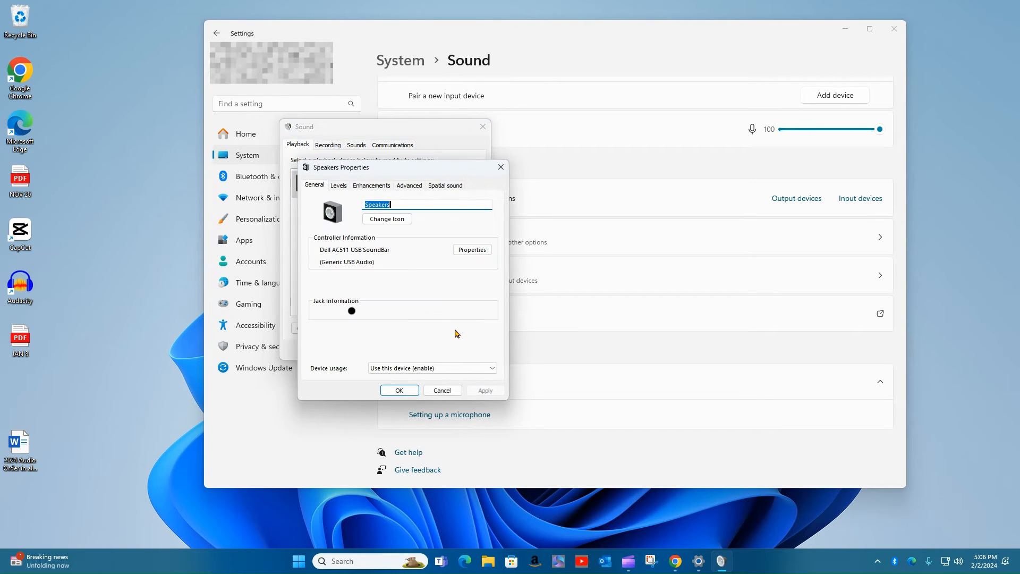
pyautogui.moveTo(460, 313)
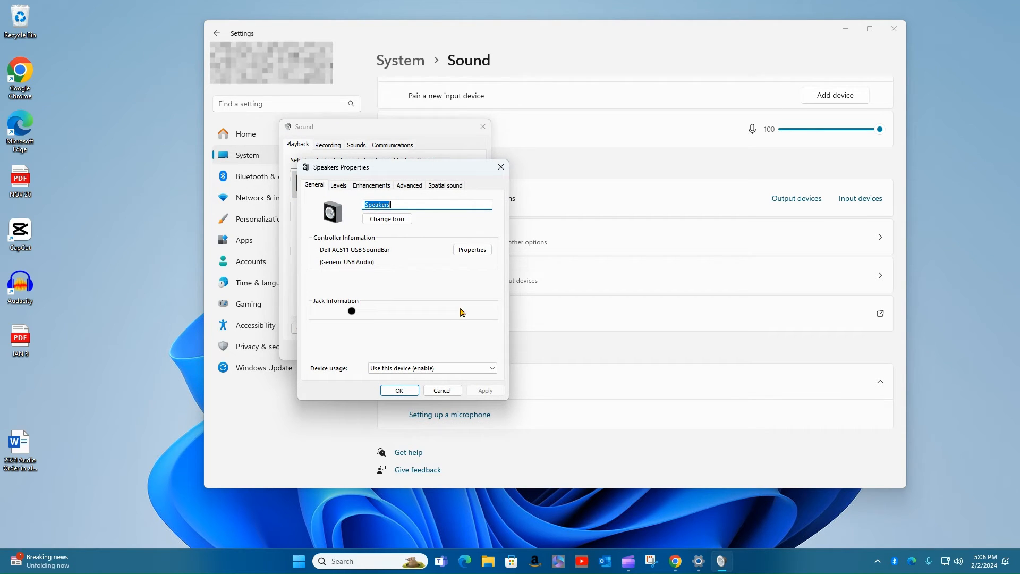
pyautogui.moveTo(362, 189)
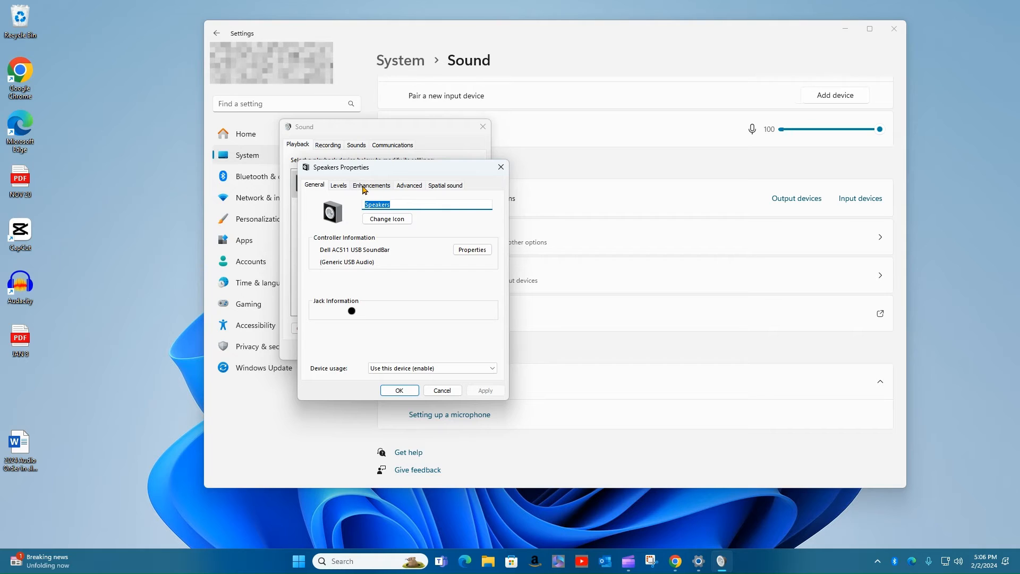
# Go to the Enhancements tab and tick Bass Boost
pyautogui.click(372, 185)
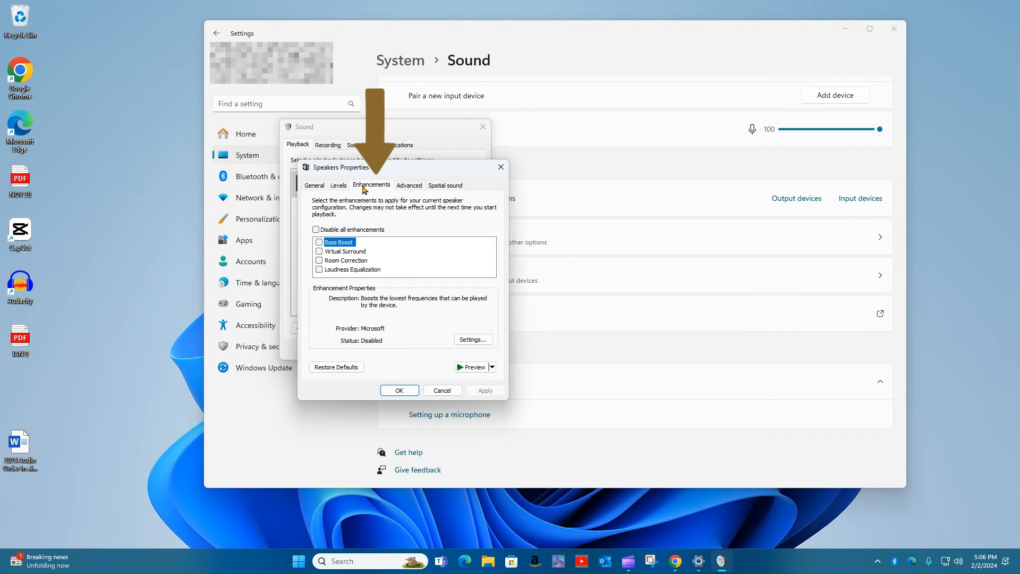
pyautogui.moveTo(359, 246)
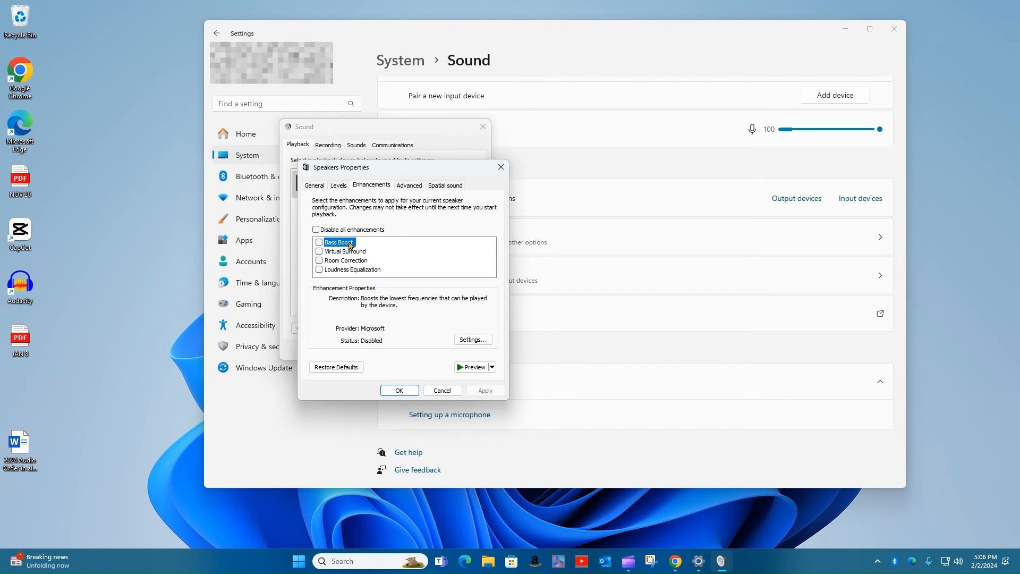
pyautogui.moveTo(402, 255)
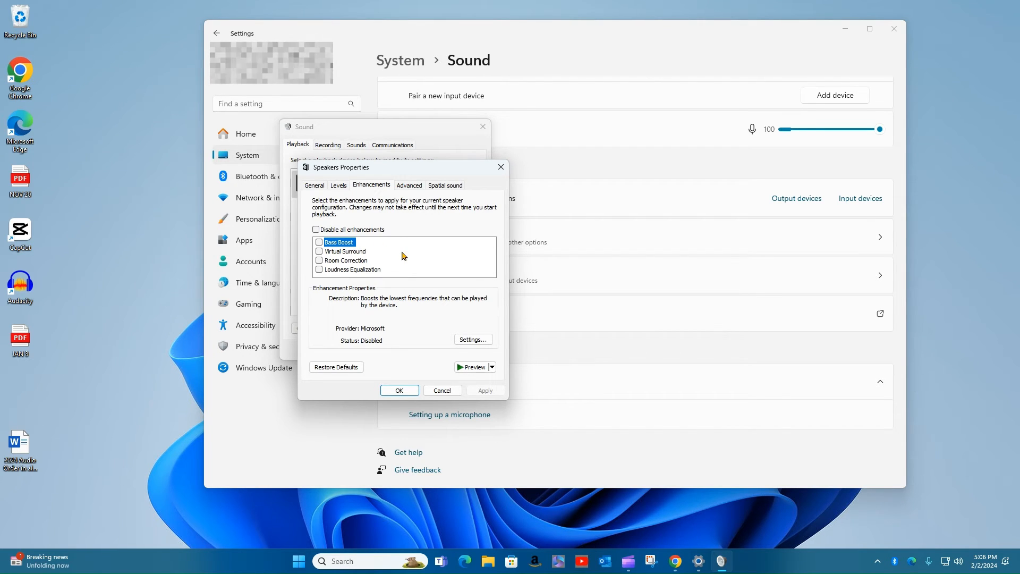
pyautogui.moveTo(393, 265)
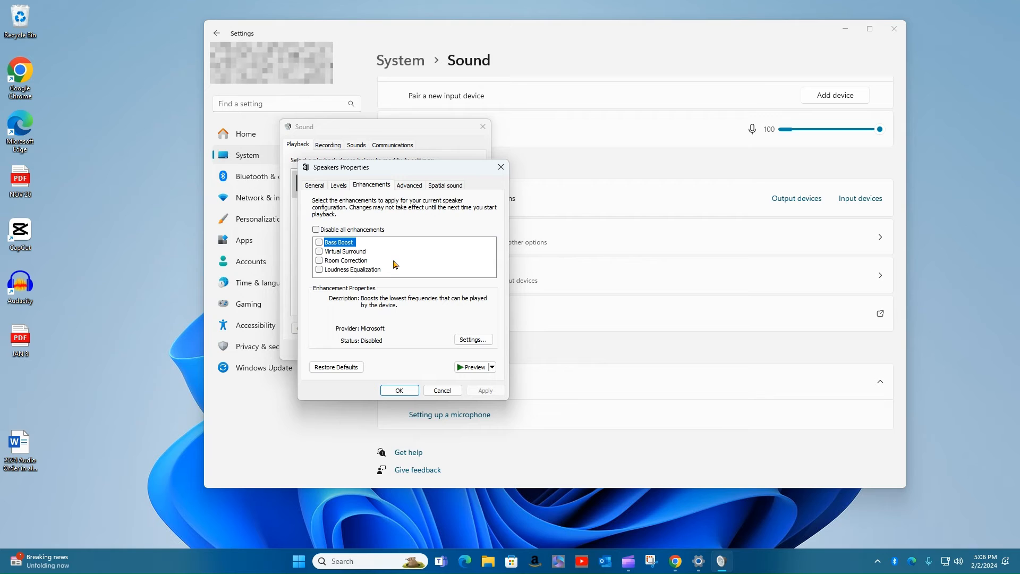
pyautogui.moveTo(390, 254)
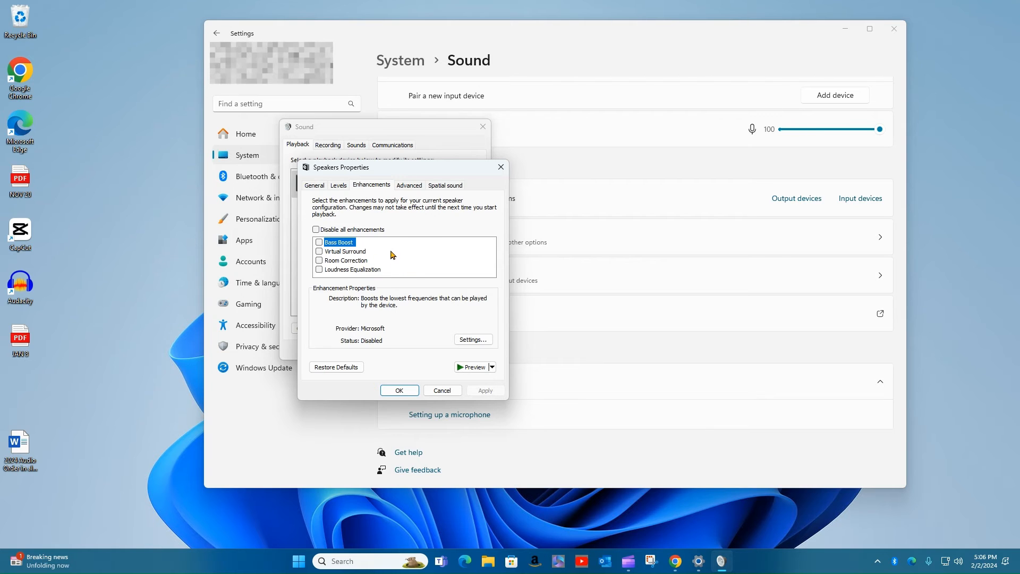
pyautogui.click(319, 241)
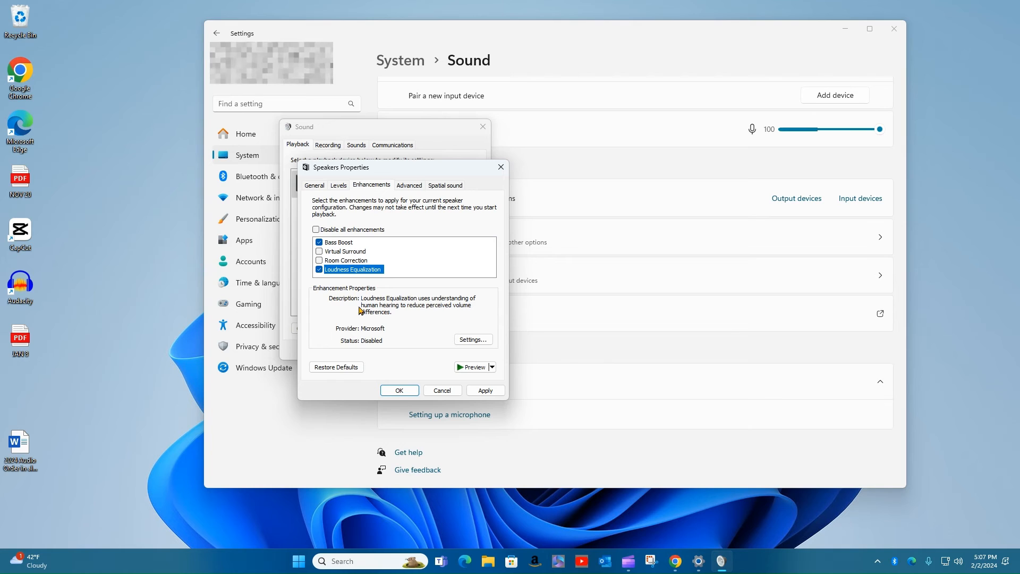
pyautogui.moveTo(357, 266)
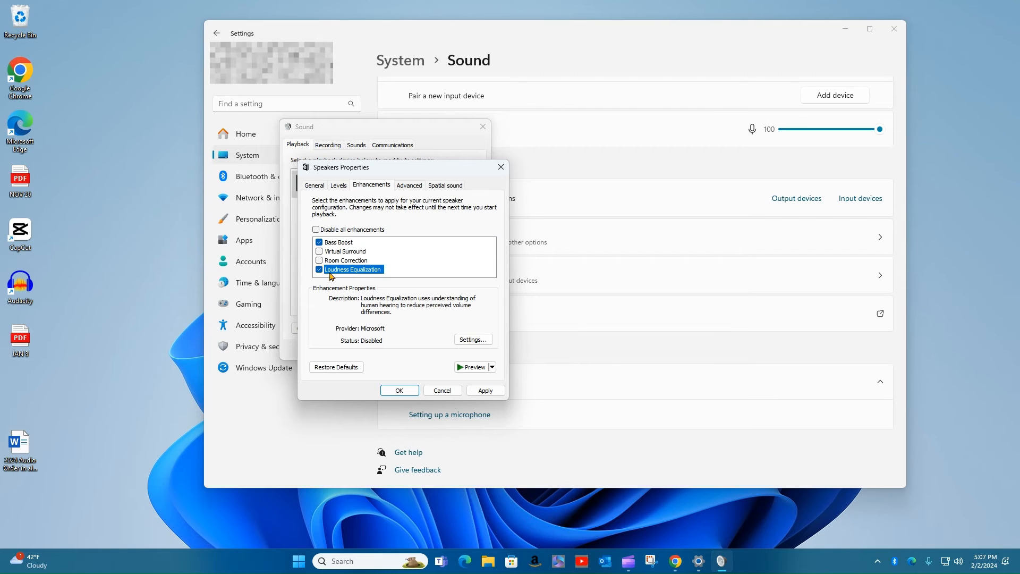
# Tick Loudness Equalization, then Apply and confirm with OK
pyautogui.click(484, 389)
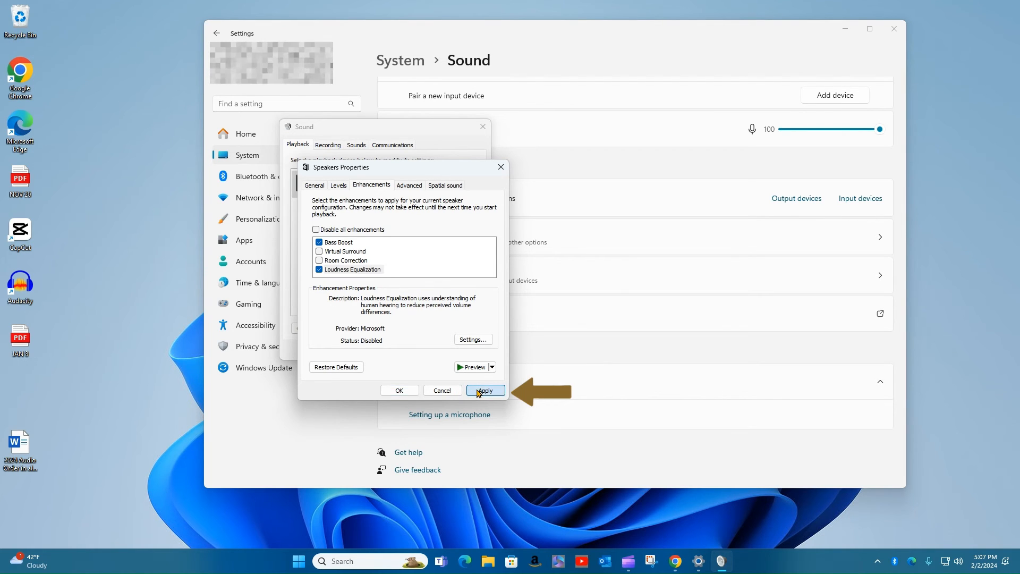
pyautogui.click(484, 389)
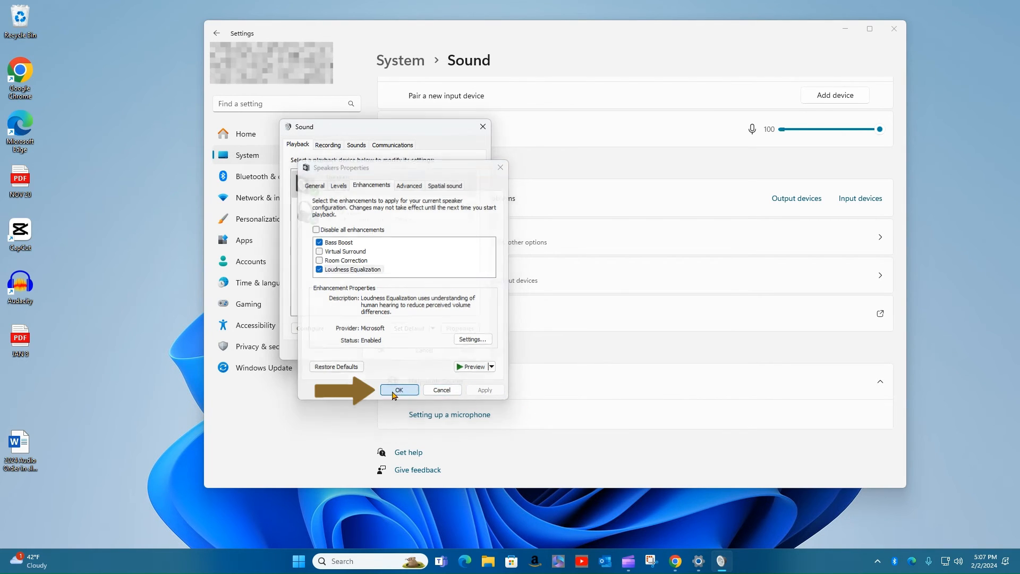
pyautogui.click(399, 389)
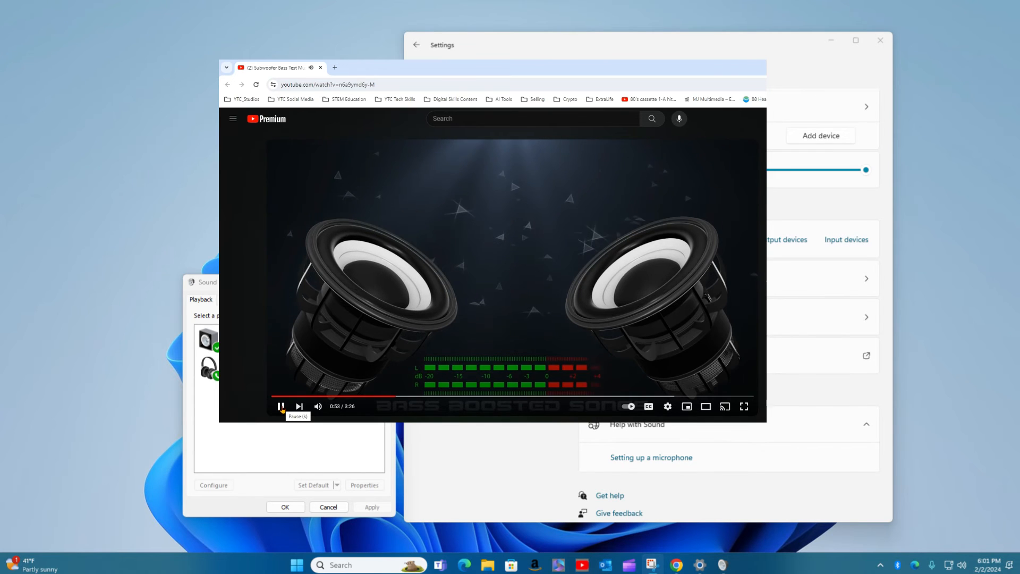
# Pause the YouTube subwoofer bass test video after listening
pyautogui.click(281, 405)
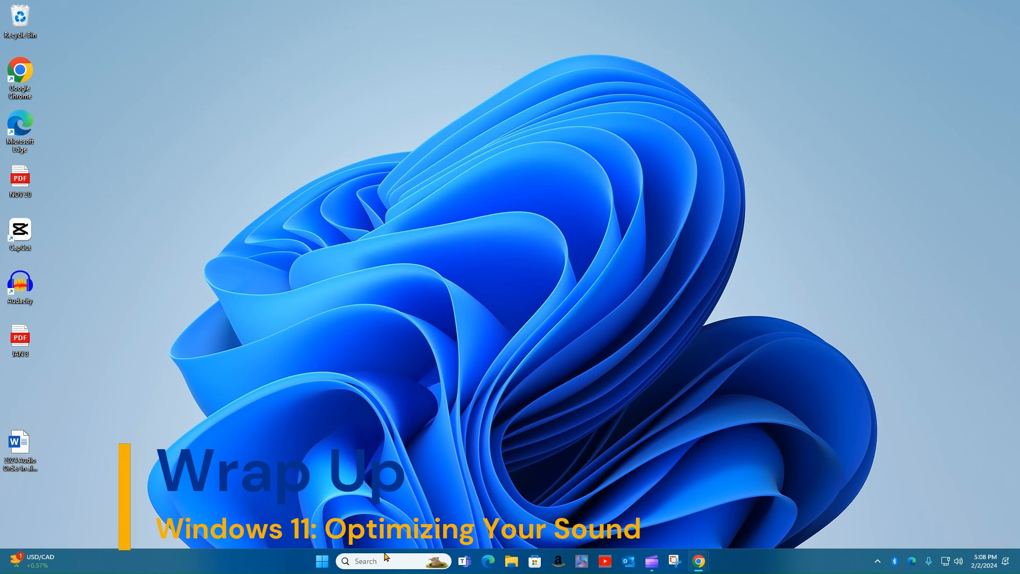
# Search Windows for 'soud' to bring up Sound settings as the best match
pyautogui.write('soud')
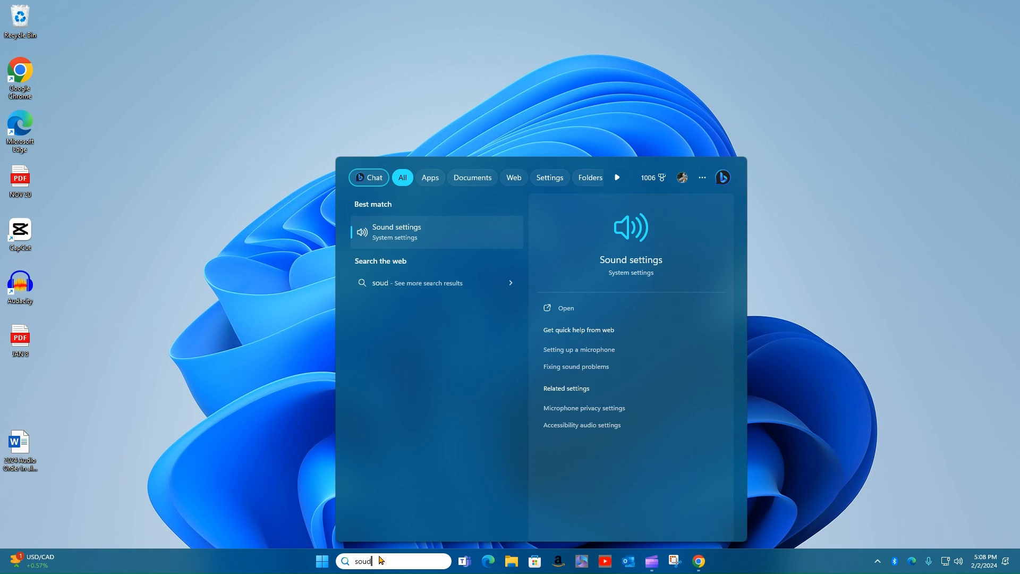